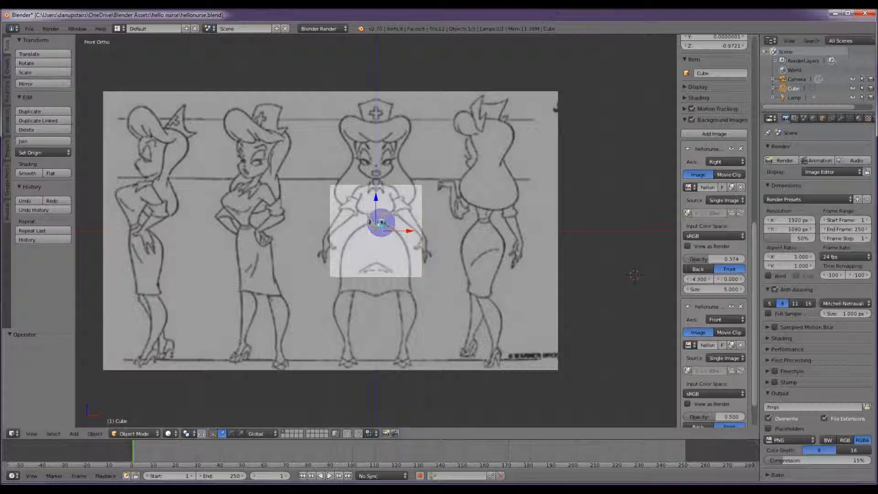
Step: Check the cube against the side sketch, return to front view, and enter Edit Mode
left_click_drag(380, 224, 350, 219)
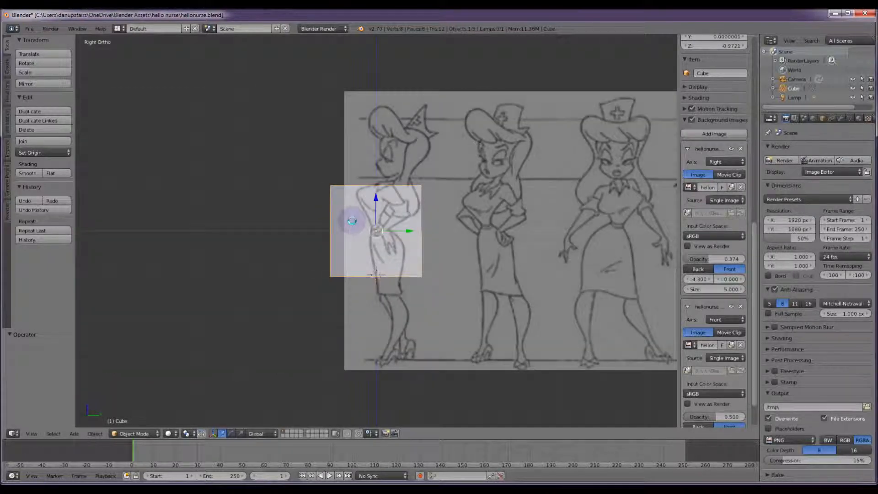
key("KP_1")
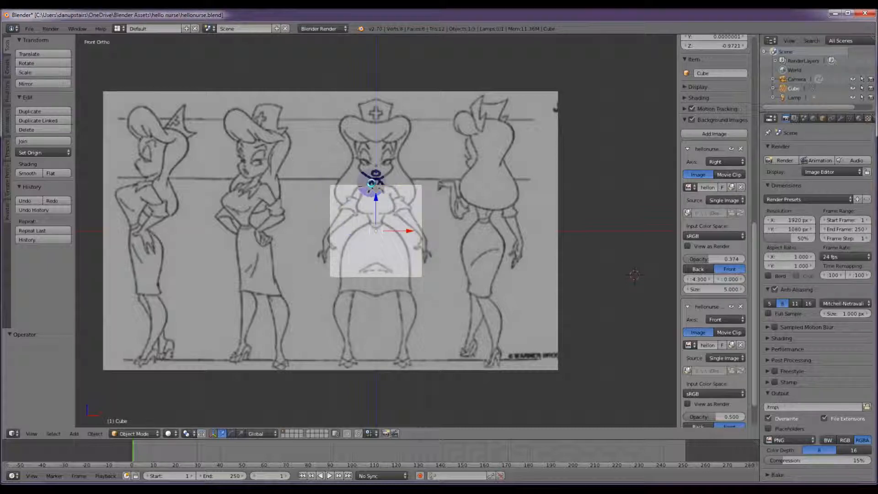
key("Tab")
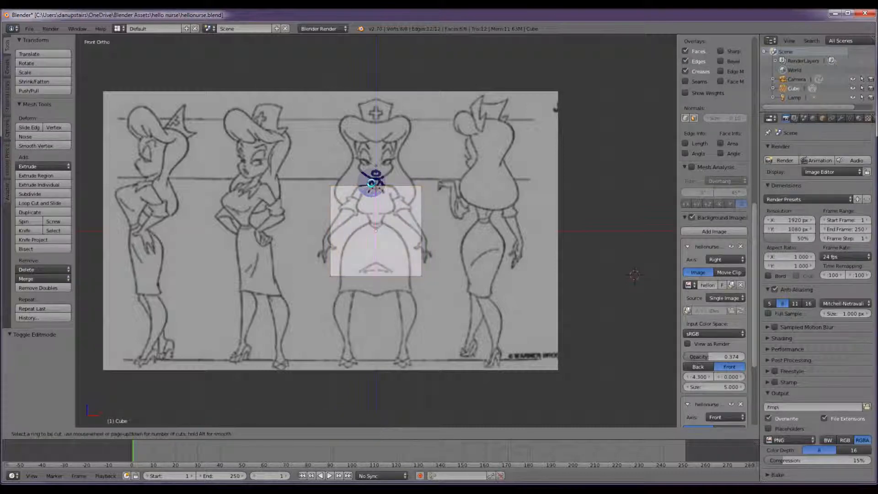
Step: Add a vertical center loop cut, delete one half's vertices, and add a Mirror modifier
left_click(375, 185)
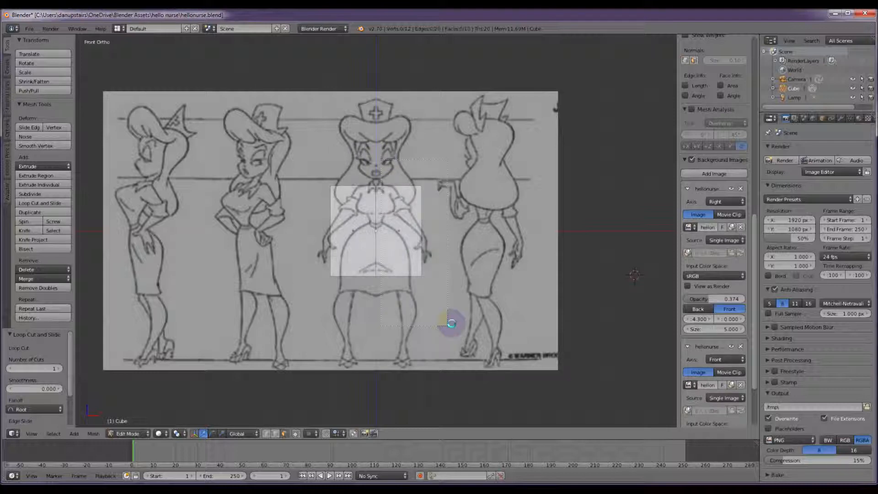
key("x")
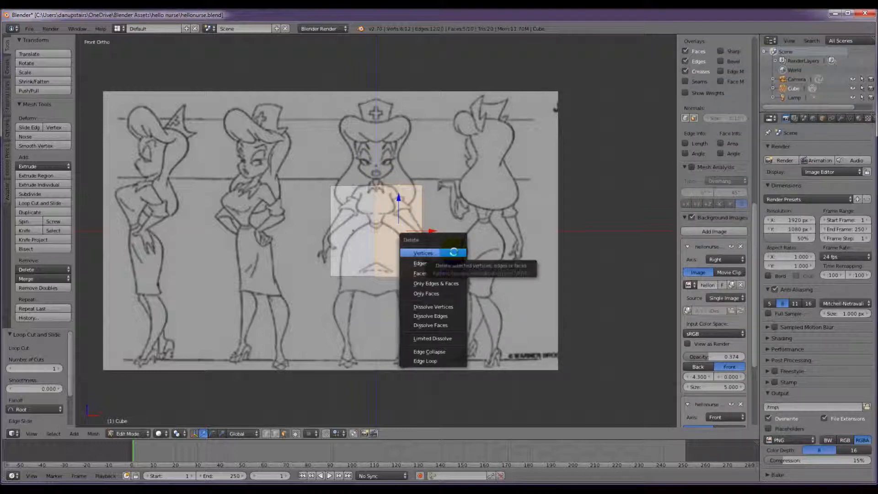
left_click(419, 273)
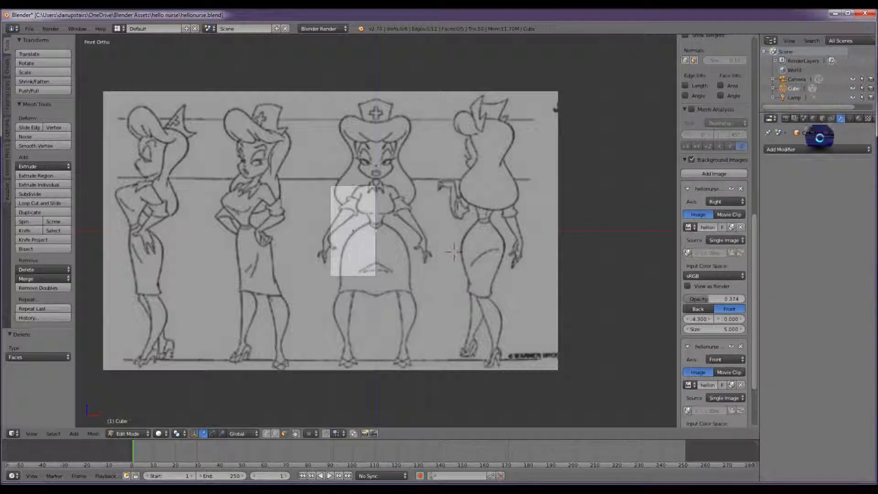
left_click(780, 150)
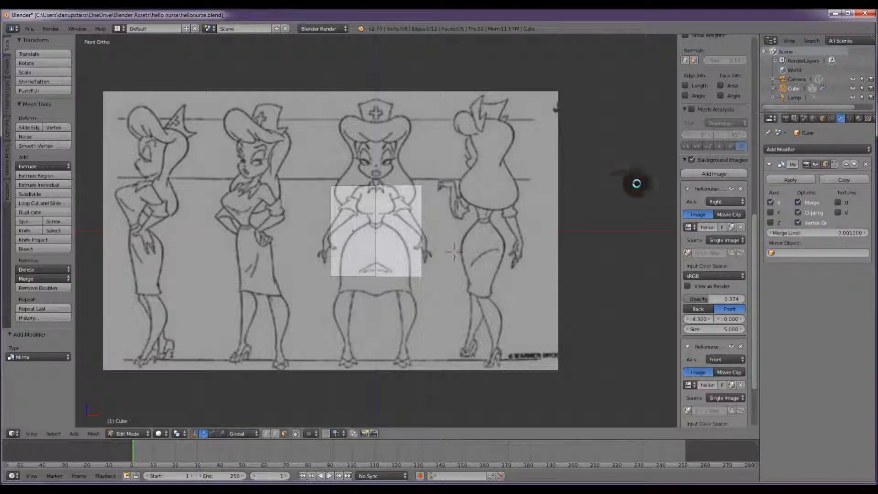
mouse_move(604, 190)
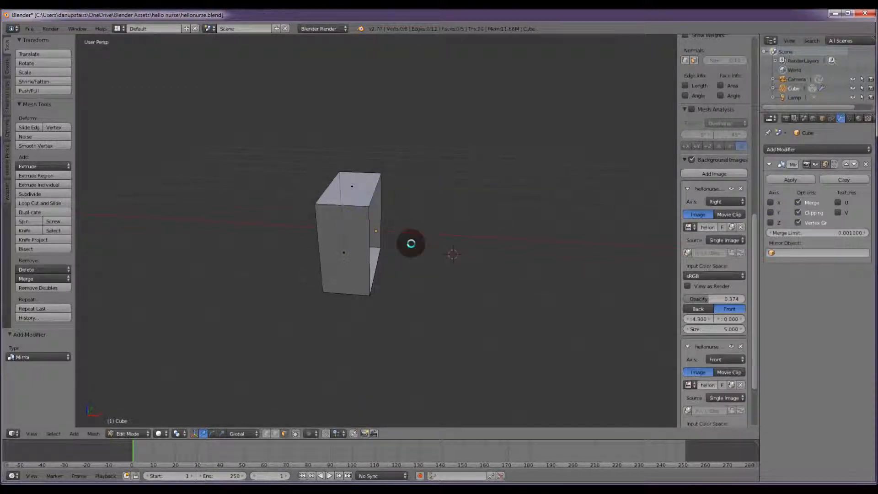
Step: Orbit around the mirrored cube, then return to the front reference view
left_click_drag(411, 243, 389, 243)
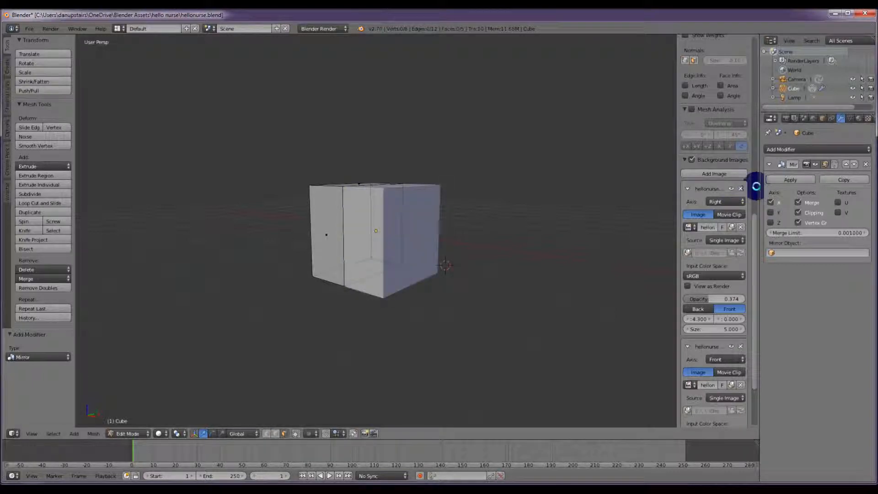
key("KP_1")
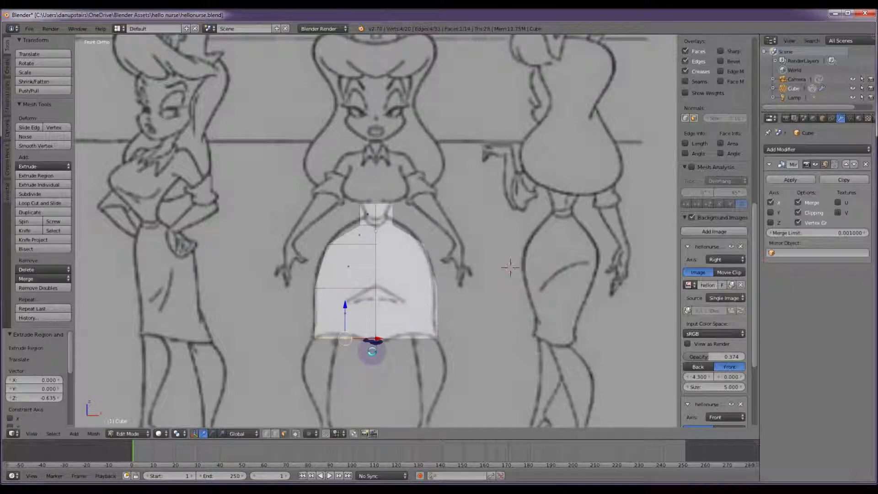
Step: In right side view, reshape the block's depth to the nurse's side silhouette
key("KP_3")
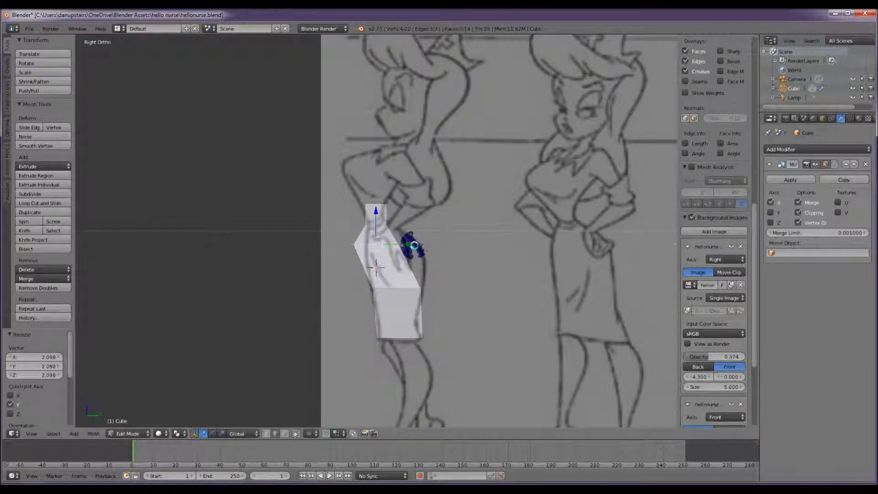
left_click_drag(412, 246, 395, 251)
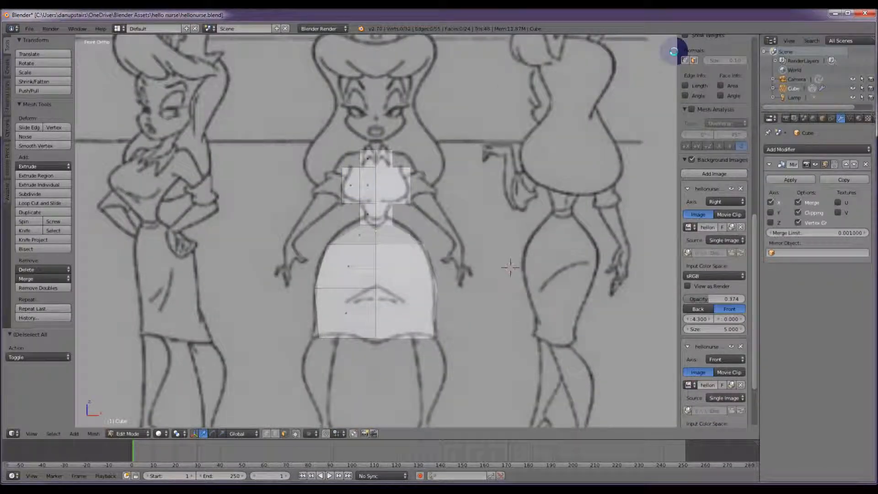
Step: Add a Subdivision Surface modifier to the torso mesh
left_click(816, 149)
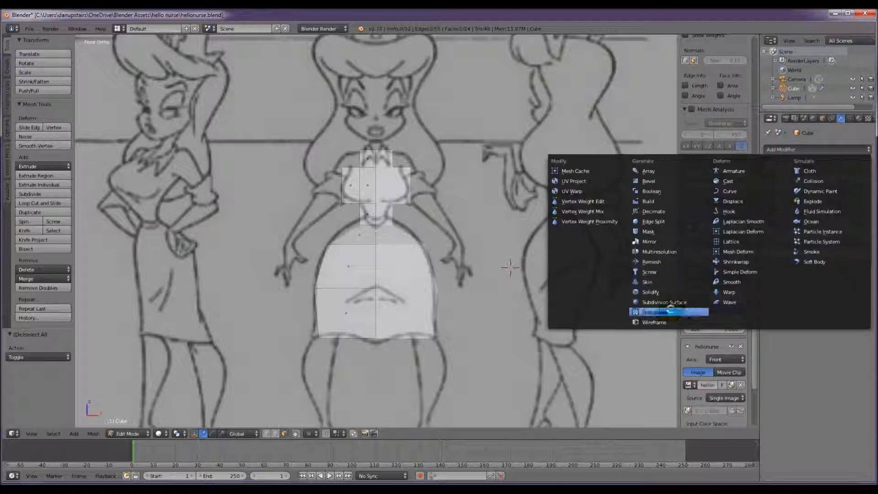
left_click(663, 301)
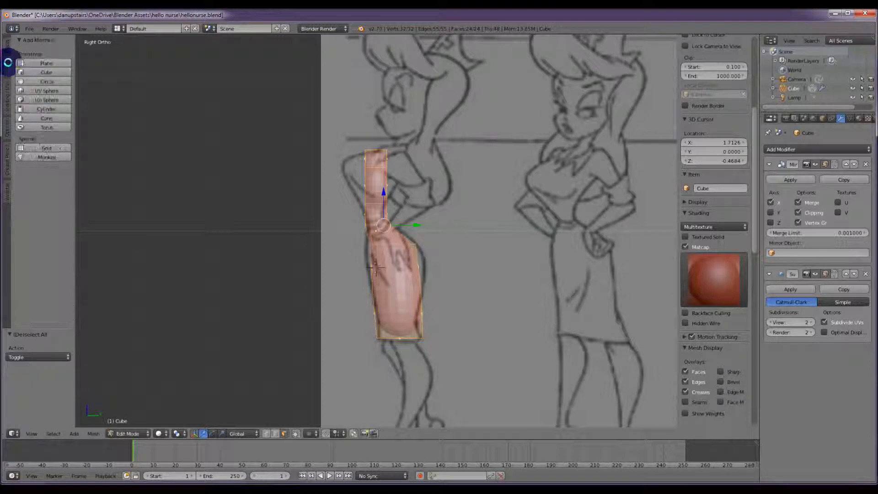
Step: Apply Smooth shading to the torso from the Shading/UVs tools
left_click(8, 129)
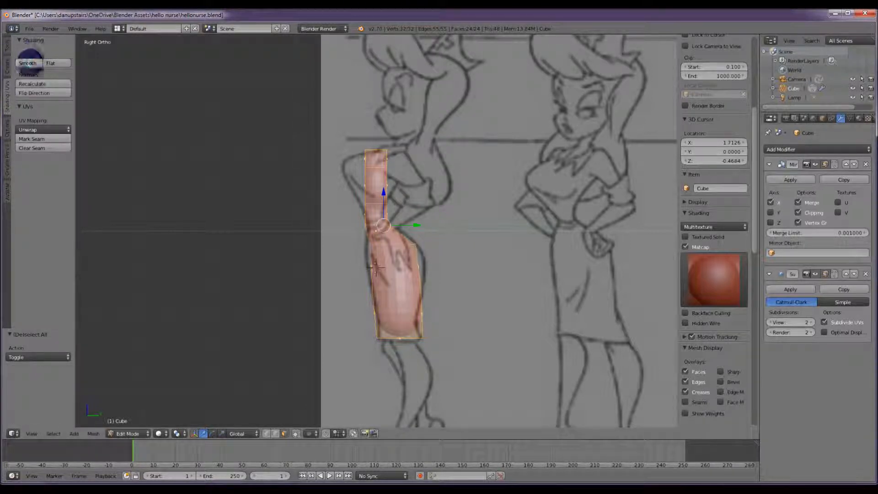
left_click(27, 63)
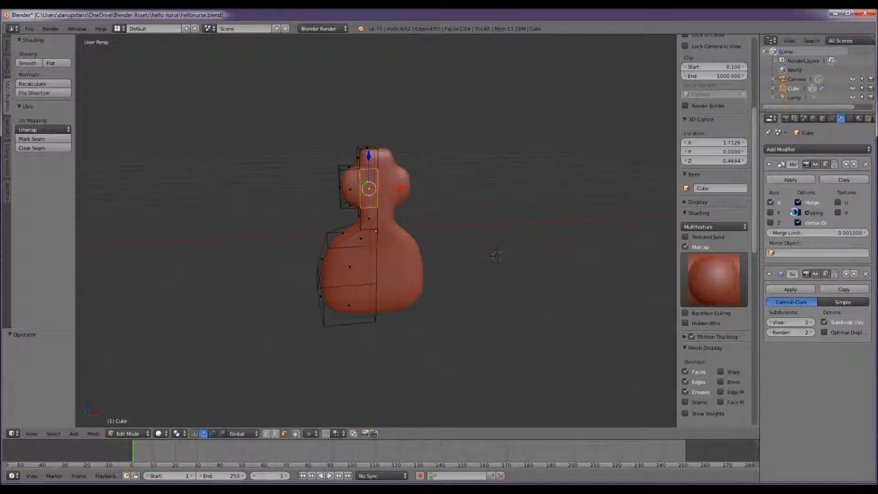
Step: In side view, drag the cage vertices to fit the torso to the side drawing
key("KP_3")
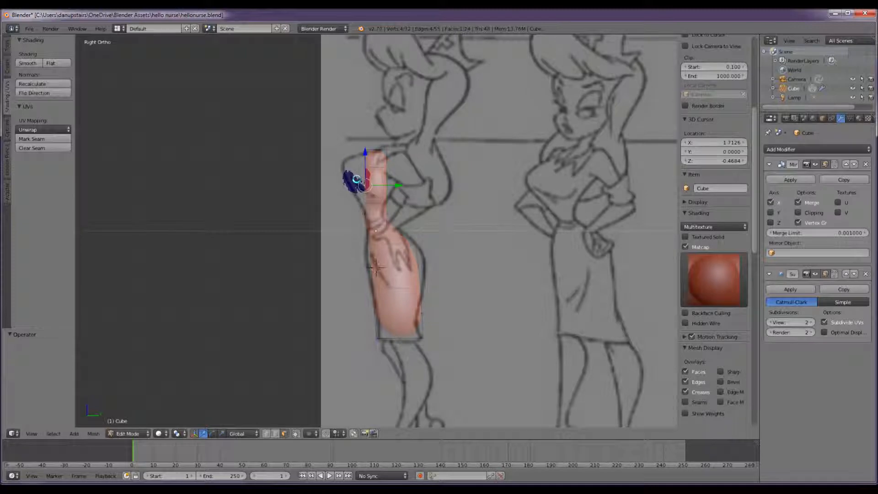
left_click_drag(365, 185, 336, 162)
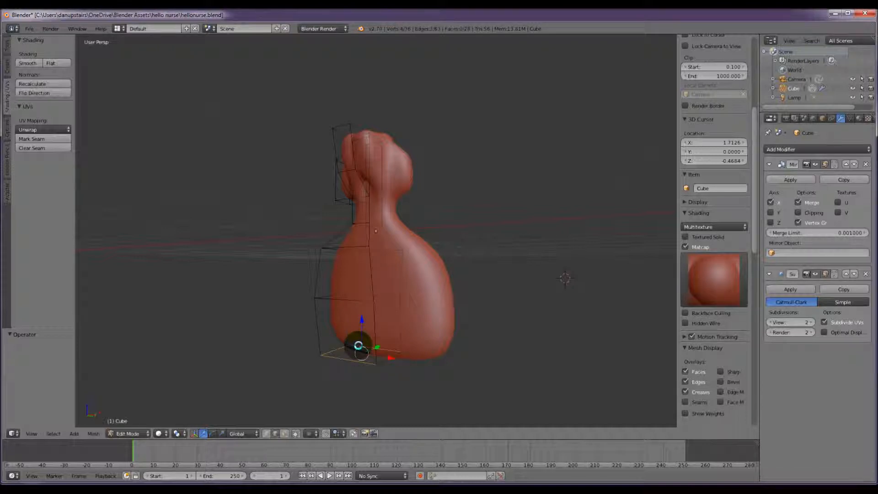
Step: Zoom out, switch to Front Ortho, and align the torso cage with the front sketch
scroll("down", 3)
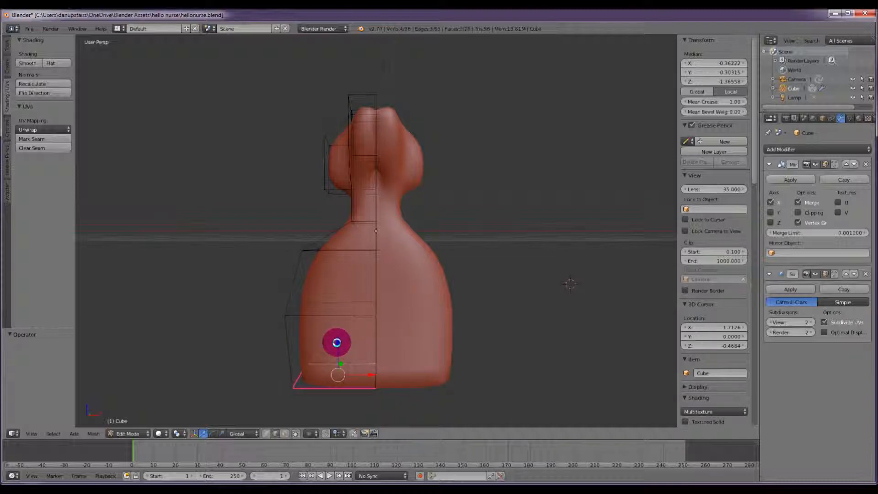
key("KP_1")
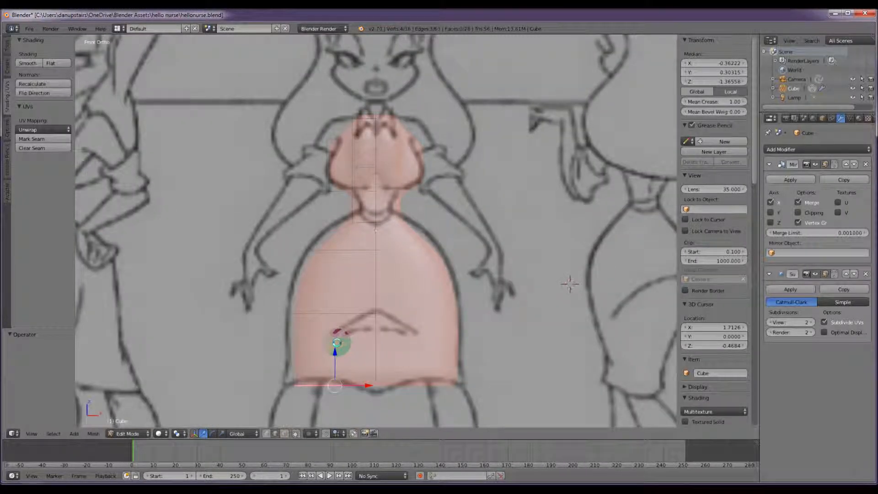
left_click_drag(568, 282, 457, 259)
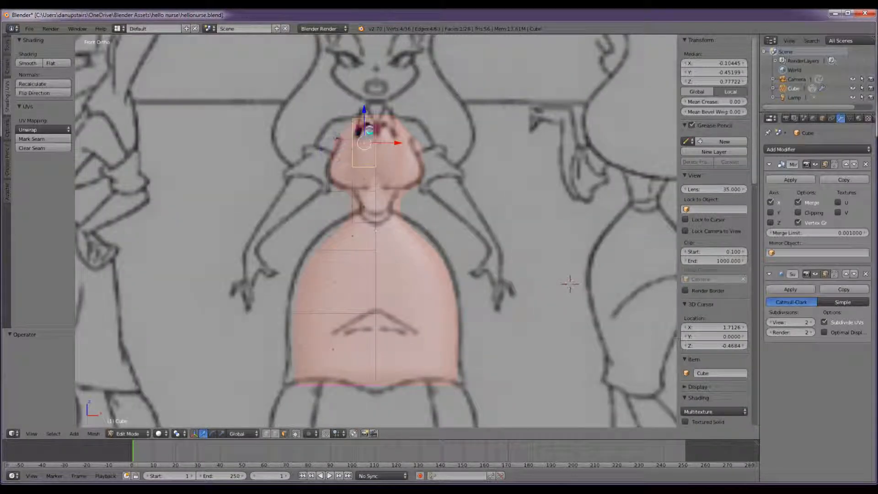
Step: Drag the top chest vertices onto the reference drawing's outline
left_click_drag(364, 135, 387, 144)
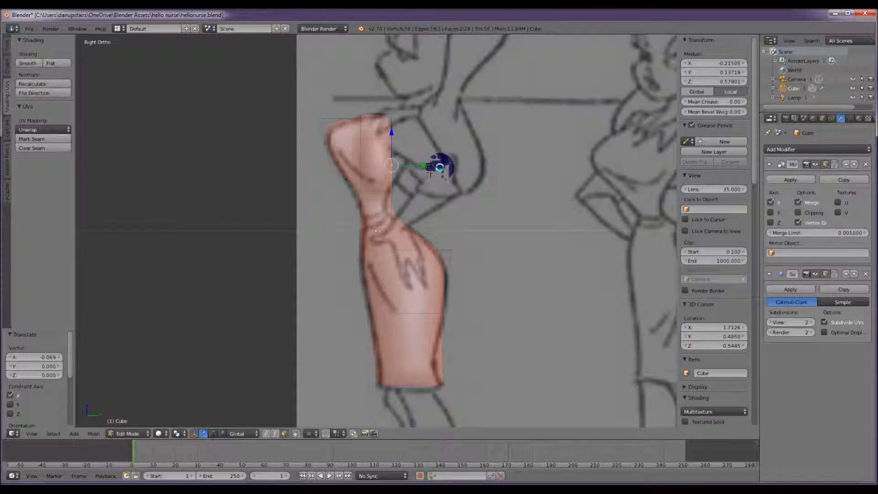
Step: Push, tilt and reposition the chest vertices to follow the side profile
left_click_drag(442, 168, 398, 165)
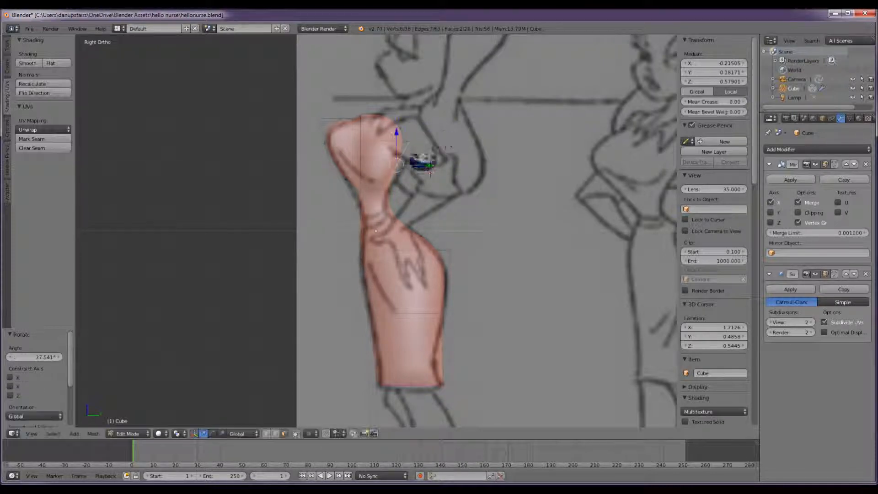
left_click_drag(422, 165, 442, 160)
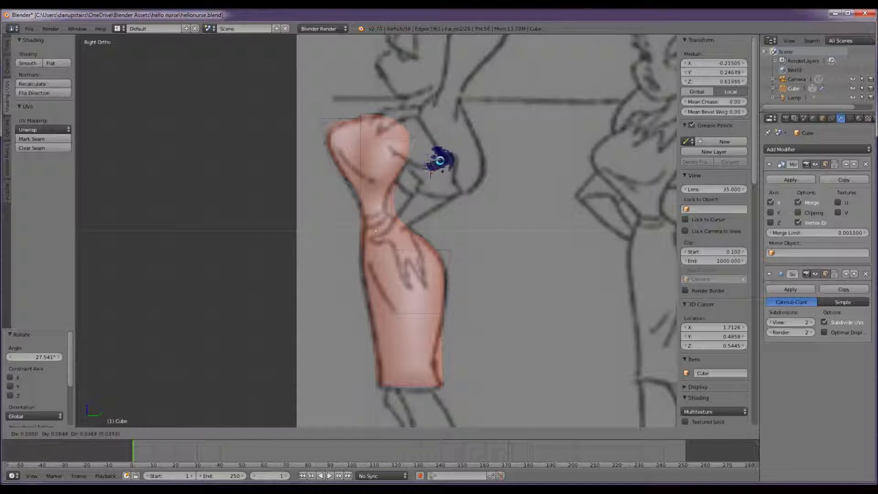
left_click_drag(440, 163, 429, 151)
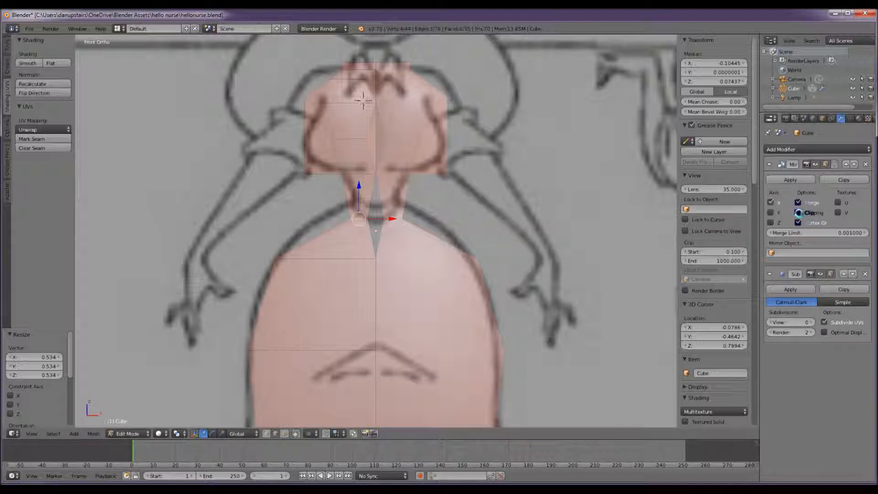
mouse_move(810, 213)
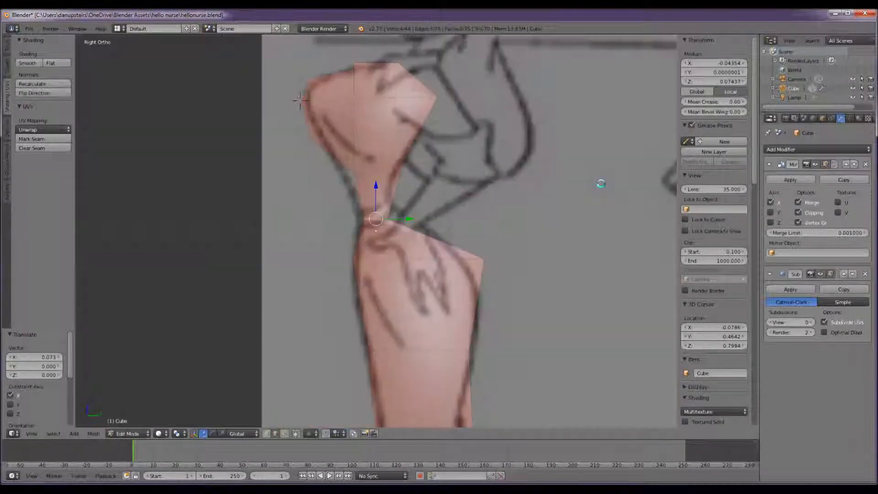
Step: Restore the Subdivision Surface view level to 2 and toggle the torso through Edit Mode
left_click(129, 433)
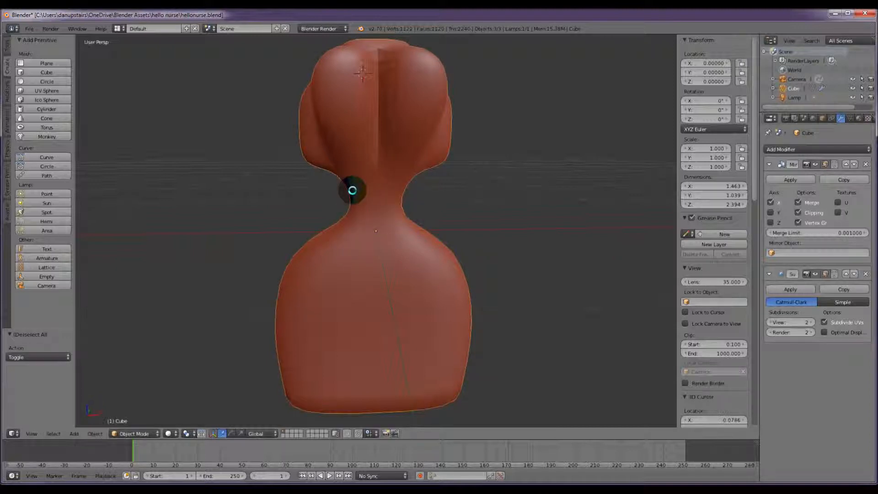
key("Tab")
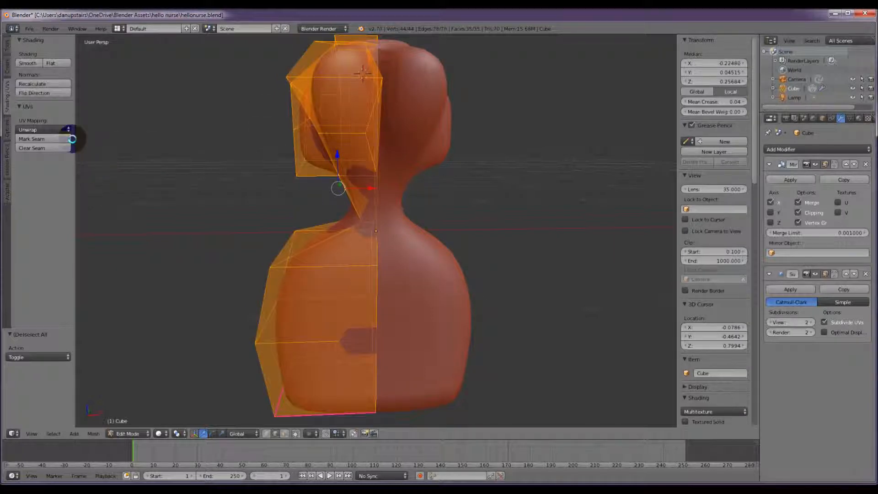
left_click(27, 63)
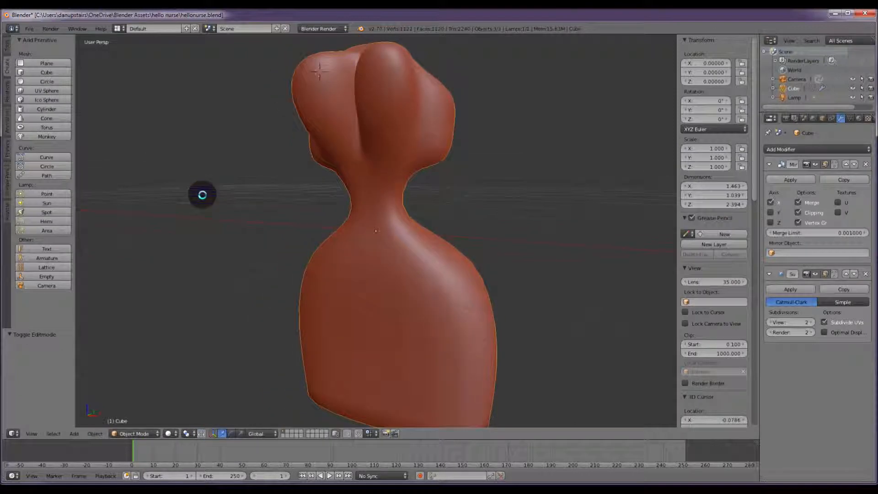
Step: Return to Edit Mode on the smoothed torso cage
key("Tab")
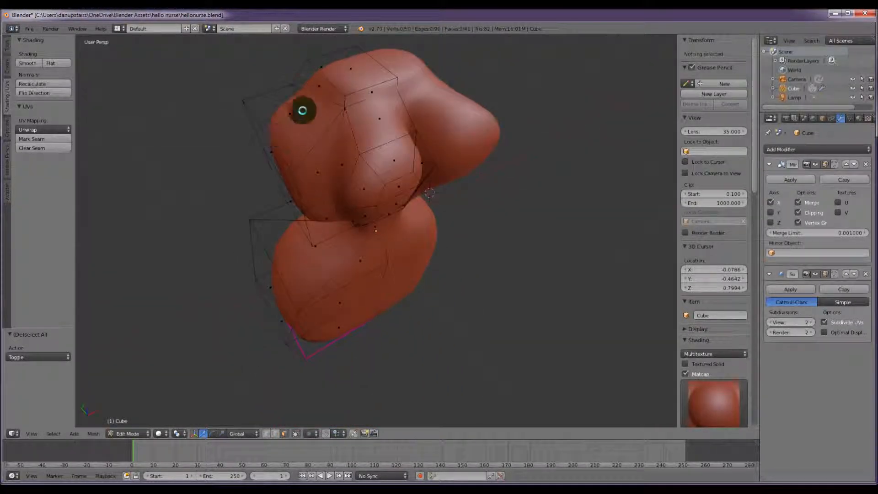
Step: In front view, fade the front reference image to 0.083 opacity
key("KP_1")
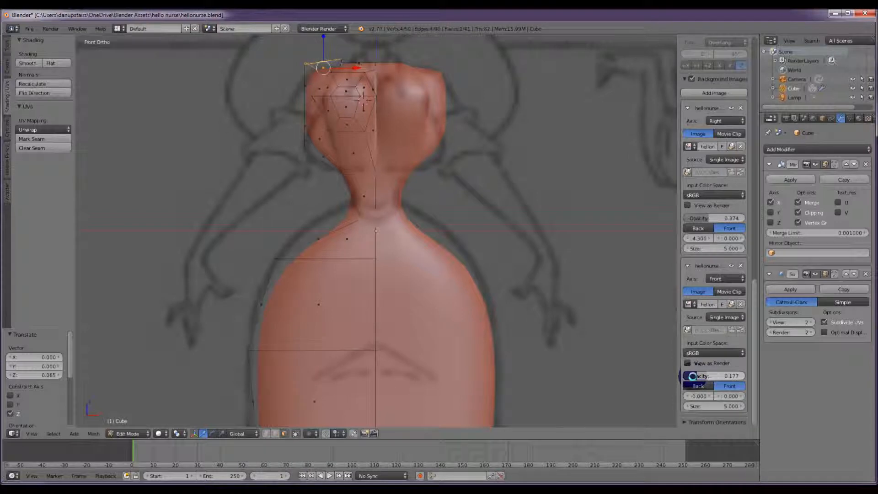
left_click_drag(716, 376, 694, 375)
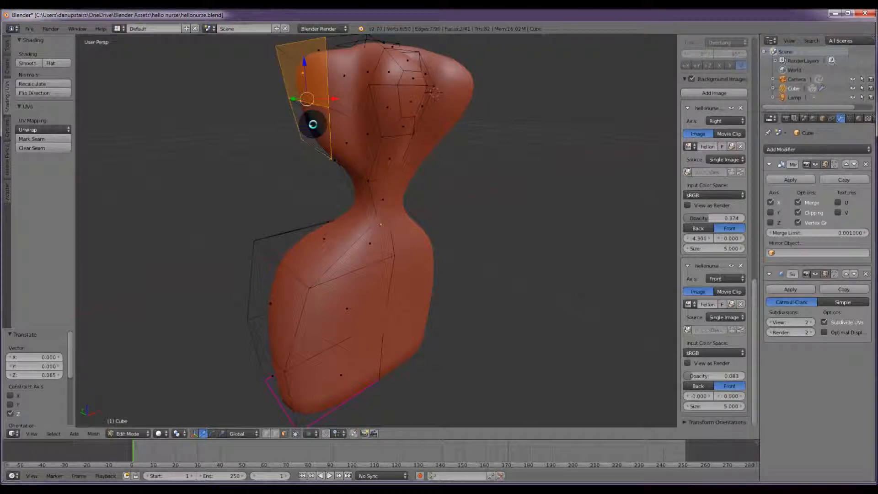
Step: Inset the shoulder face and extrude the arm out from it
left_click_drag(311, 126, 253, 250)
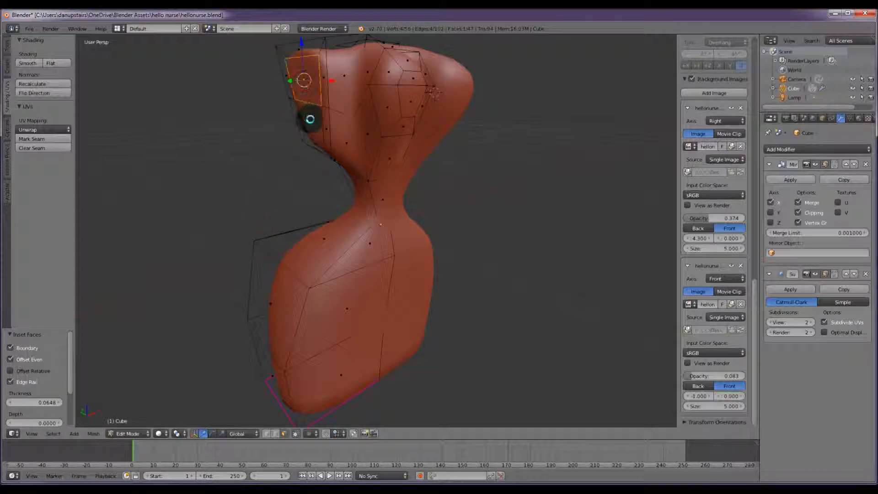
key("1")
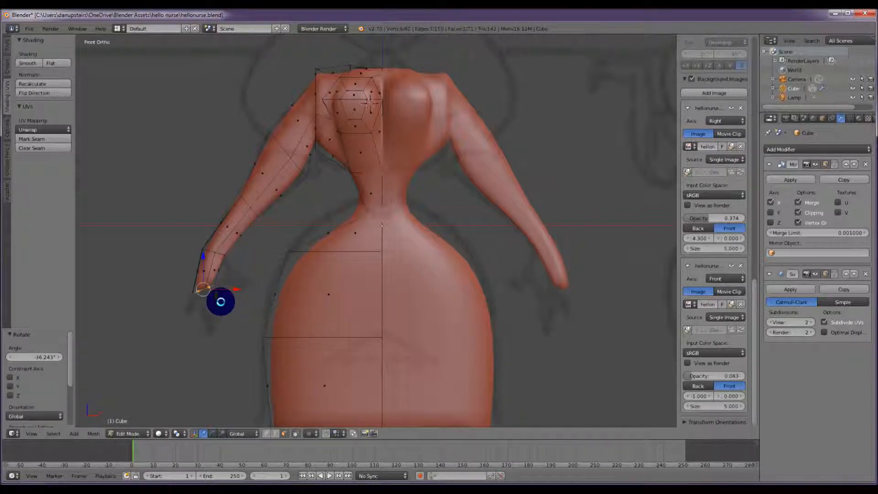
Step: Bend the arm along the drawing and adjust the lower hip outline
left_click_drag(221, 299, 224, 305)
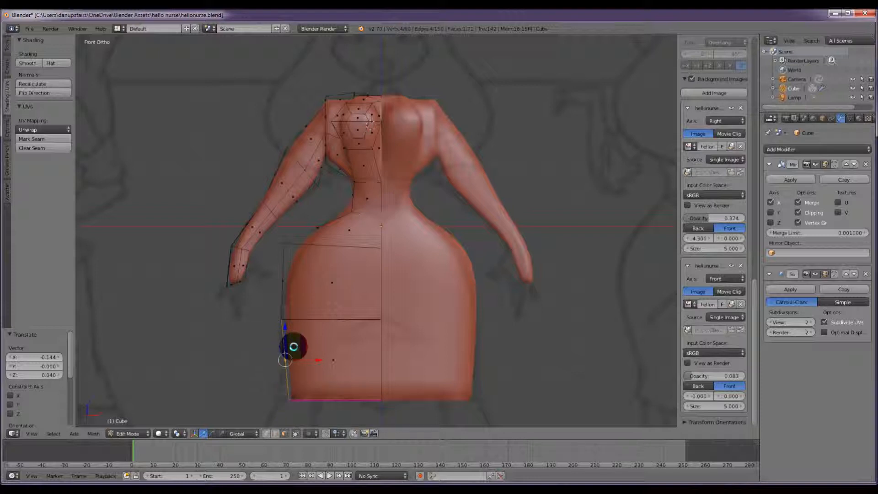
left_click_drag(294, 347, 285, 366)
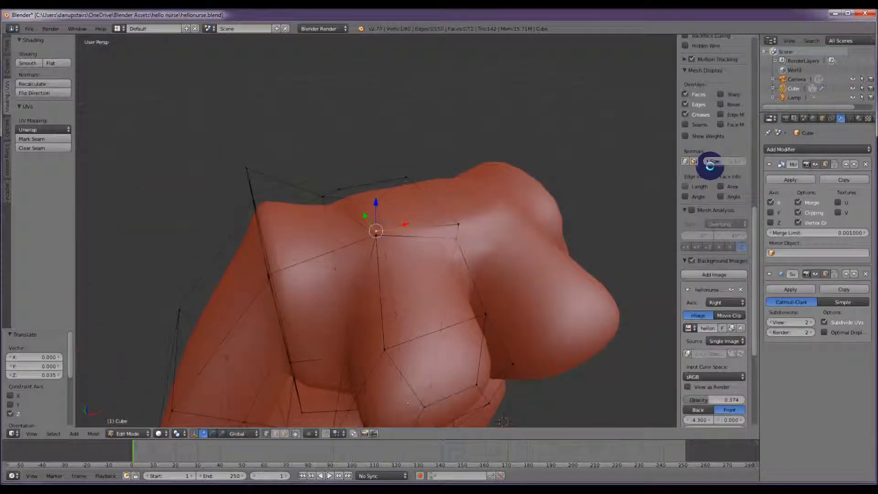
Step: Apply the glossy red matcap, shift the chest points toward centre, and switch to sculpting
left_click(712, 147)
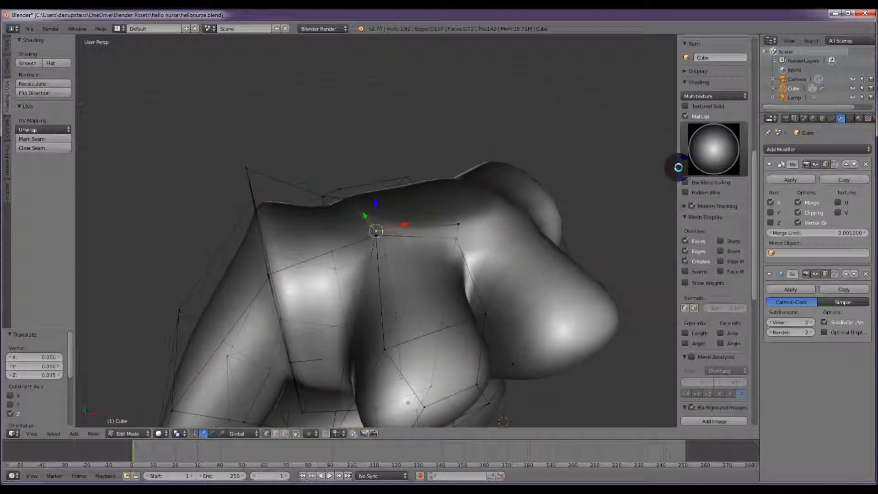
left_click(713, 148)
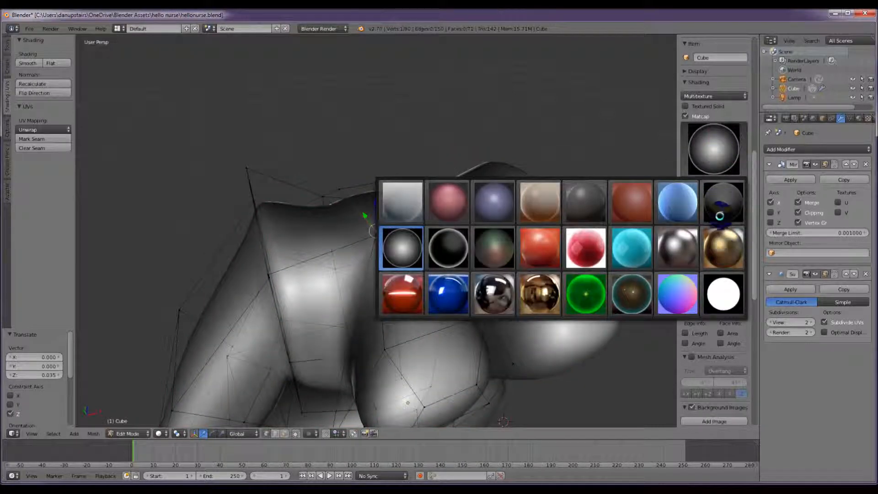
left_click(538, 293)
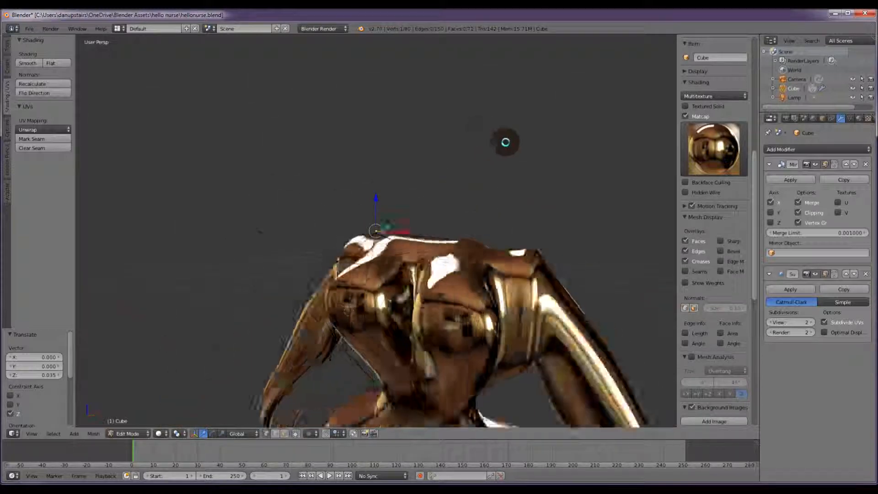
left_click(713, 148)
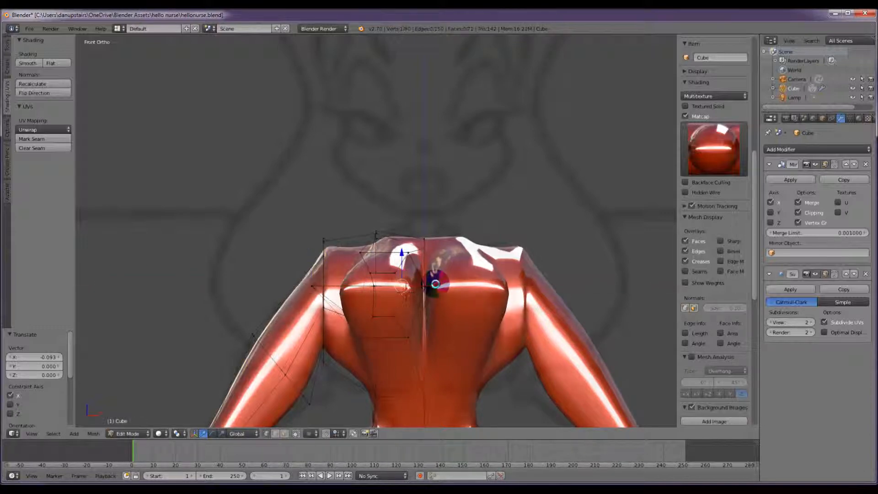
left_click_drag(429, 283, 442, 284)
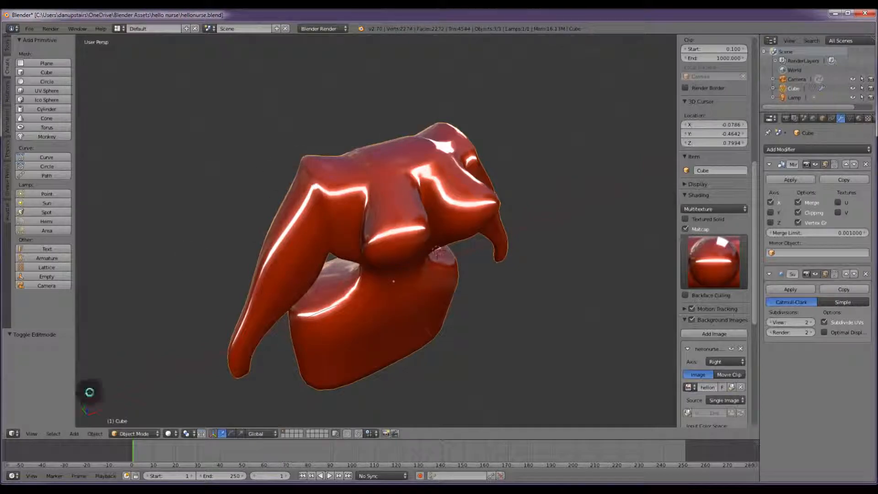
left_click(134, 433)
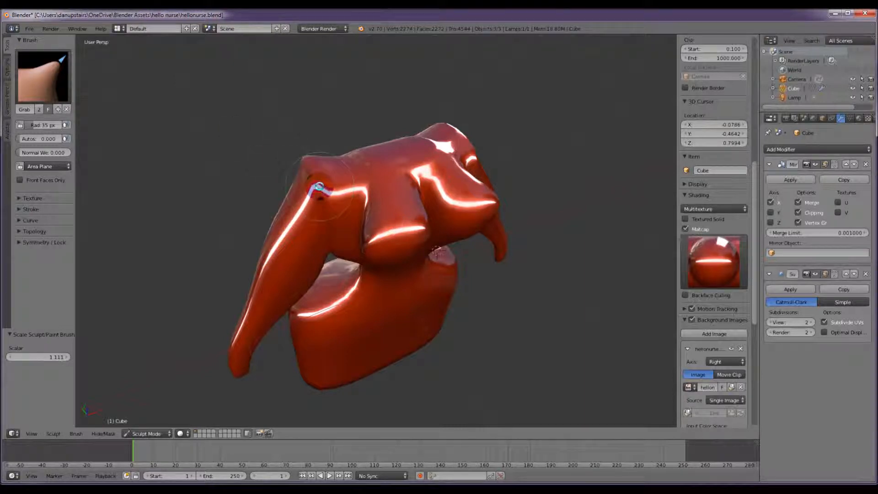
Step: Grab-sculpt the left shoulder surface upward into shape
left_click_drag(324, 189, 308, 159)
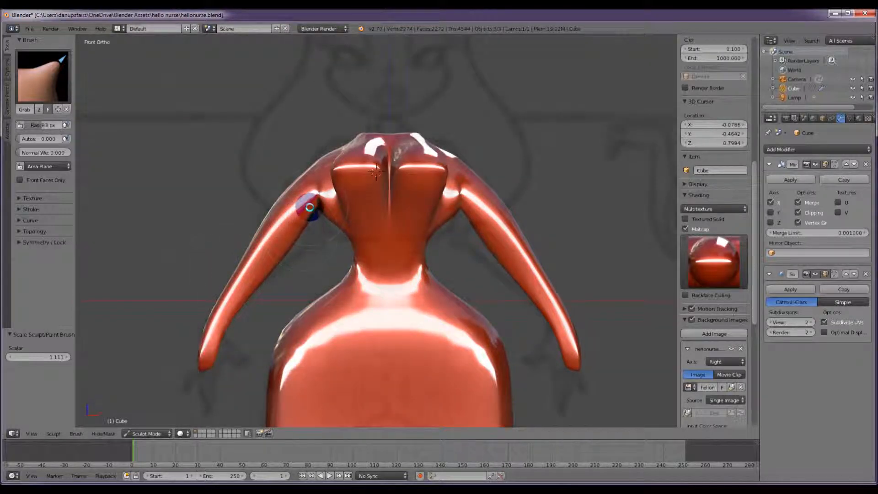
Step: Grab-sculpt the left shoulder, chest top and right upper arm toward the front reference
left_click_drag(307, 207, 333, 227)
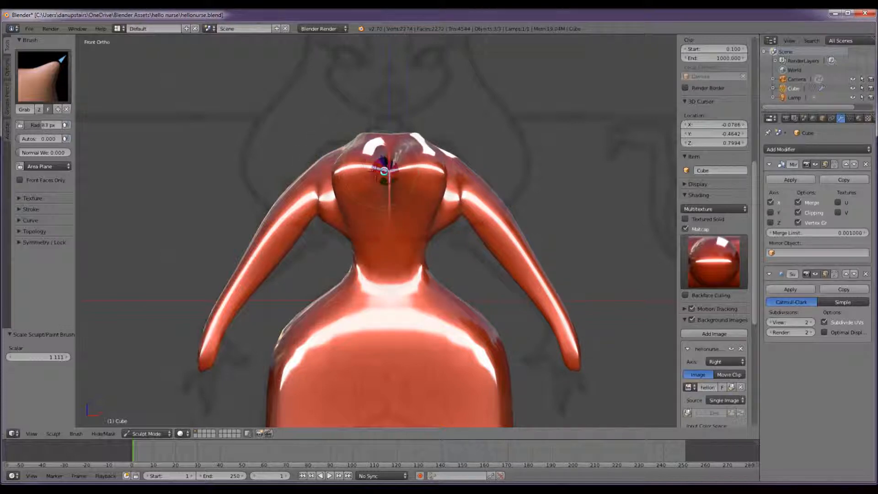
left_click_drag(383, 170, 515, 247)
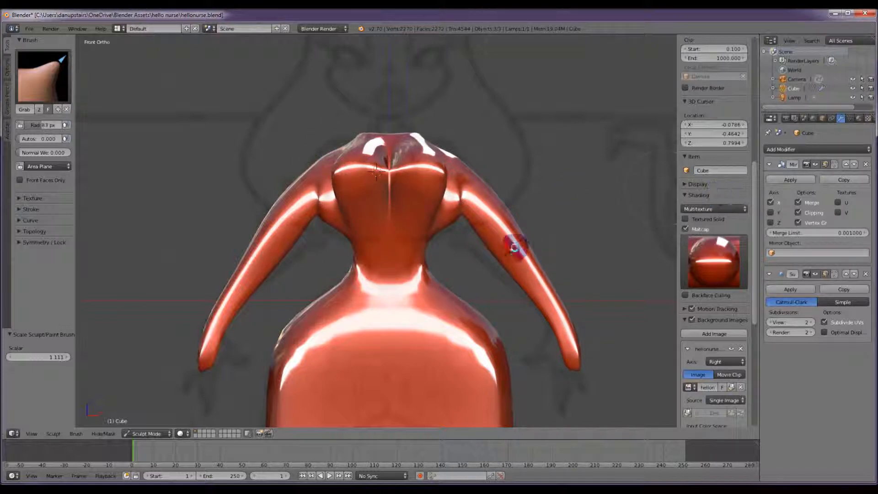
left_click_drag(515, 250, 379, 173)
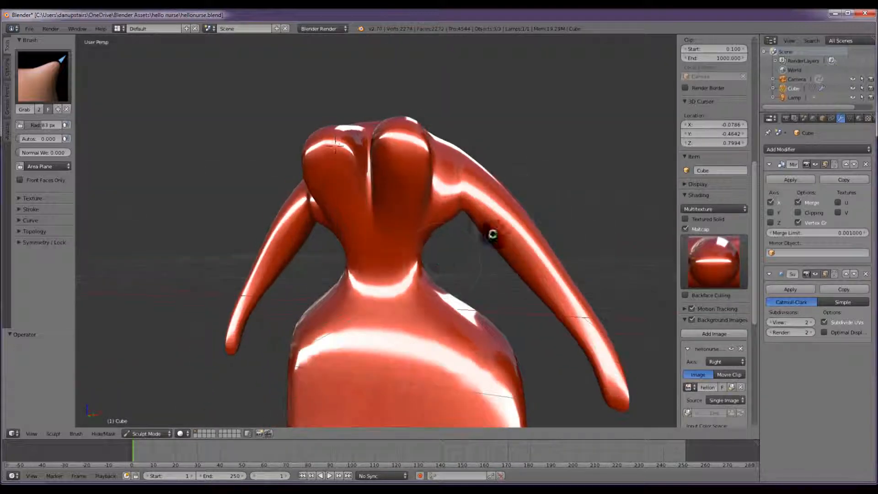
key("KP_1")
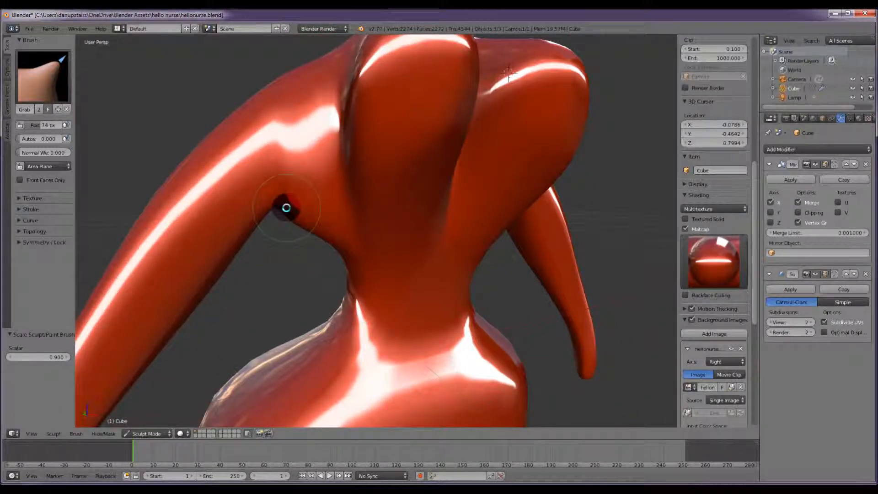
Step: Grab-sculpt the left armpit, arm-chest junction, back of the shoulder and upper back
left_click_drag(285, 209, 289, 225)
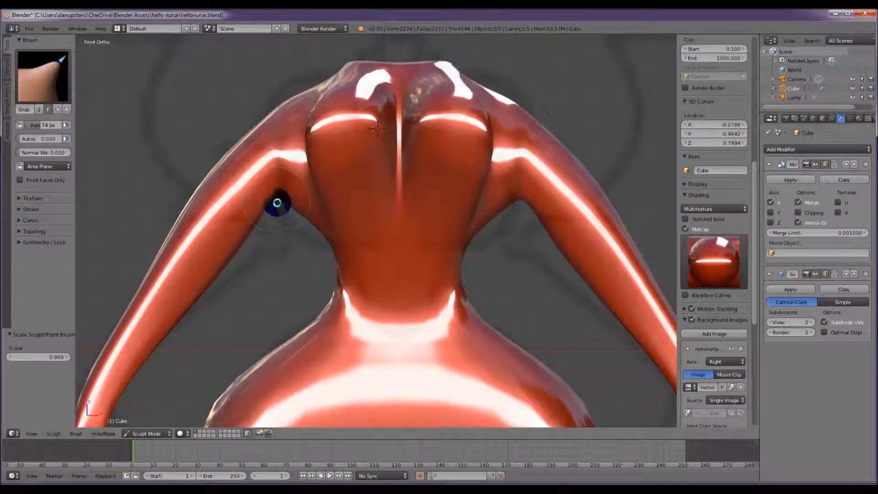
left_click_drag(277, 204, 274, 180)
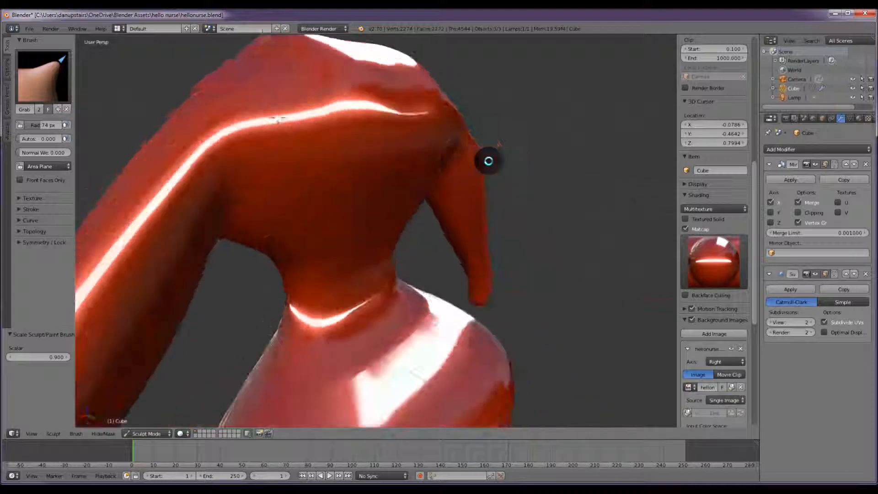
left_click_drag(488, 162, 392, 122)
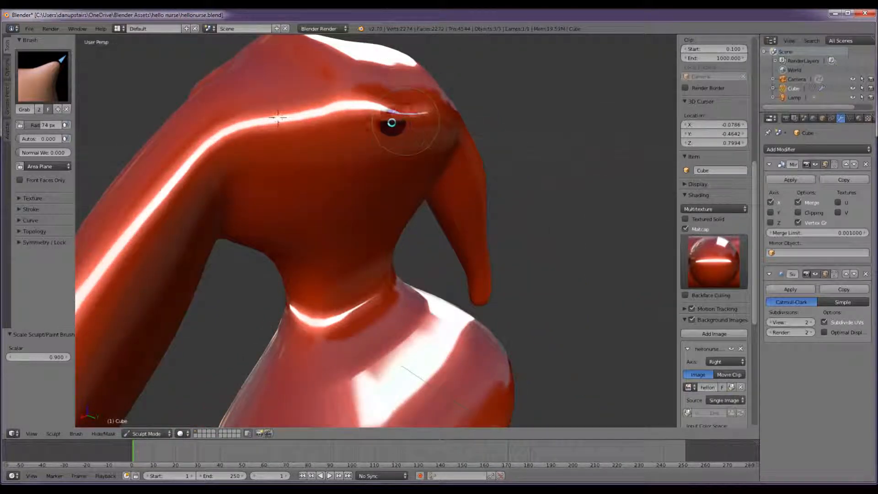
left_click_drag(392, 123, 234, 225)
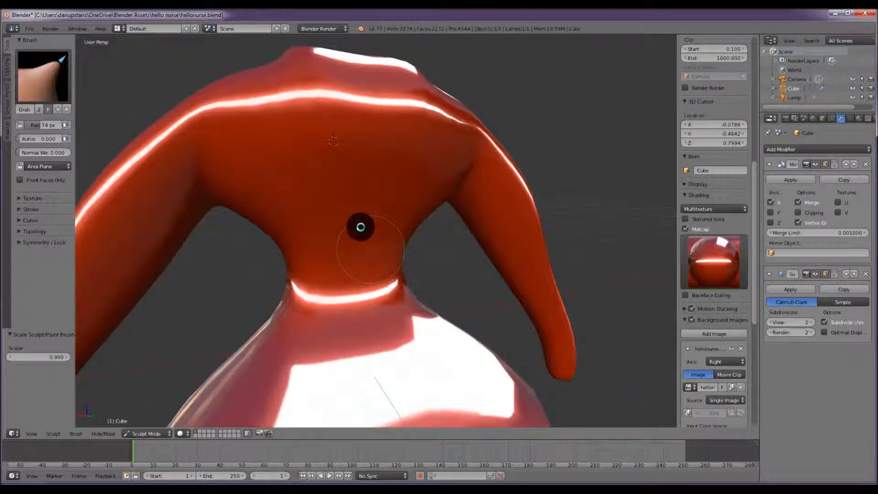
Step: Reshape the middle of the back, left shoulder top and right shoulder blade
left_click_drag(361, 227, 207, 115)
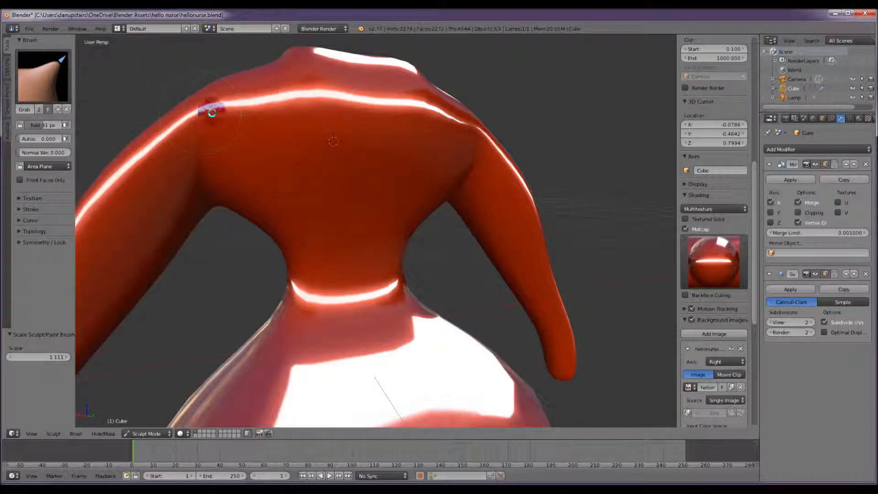
left_click_drag(213, 110, 444, 139)
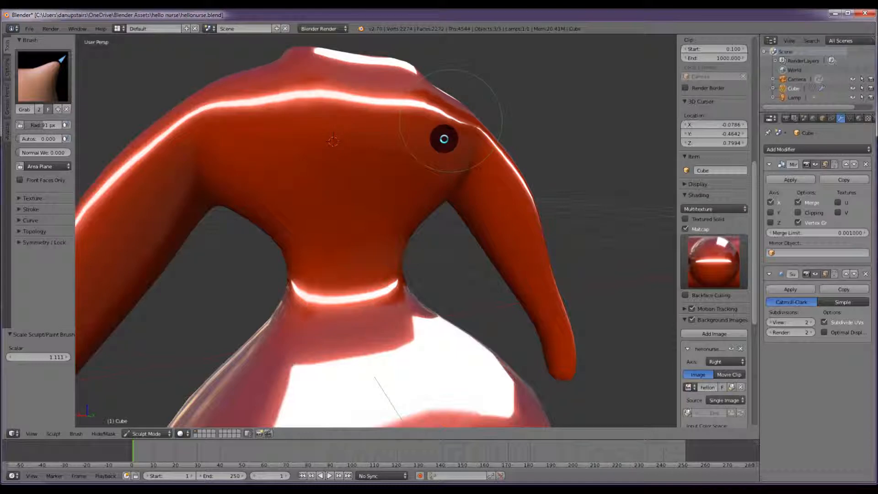
left_click_drag(443, 139, 494, 103)
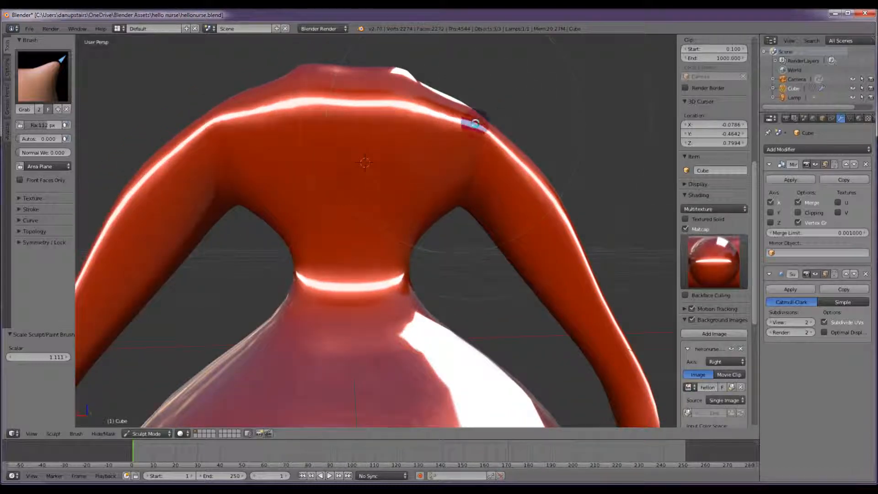
left_click_drag(473, 123, 355, 113)
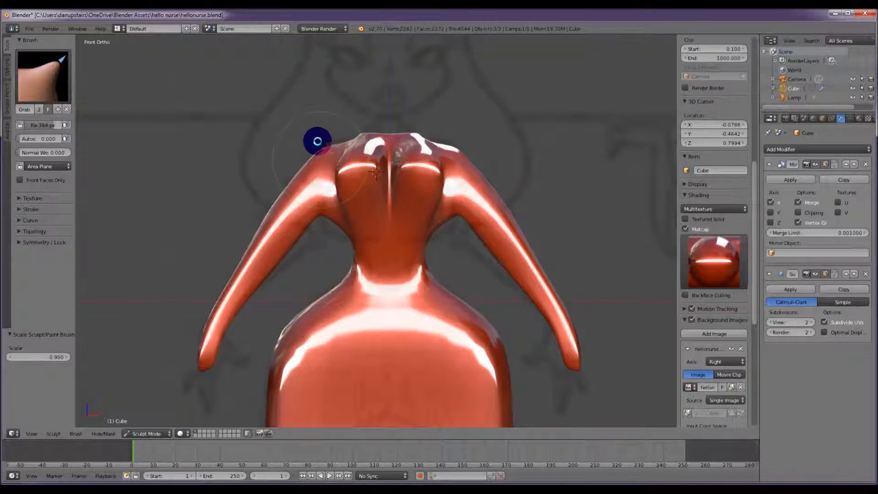
Step: Shrink the brush and grab-sculpt the left upper arm, elbow and hand onto the reference
left_click_drag(317, 140, 302, 234)
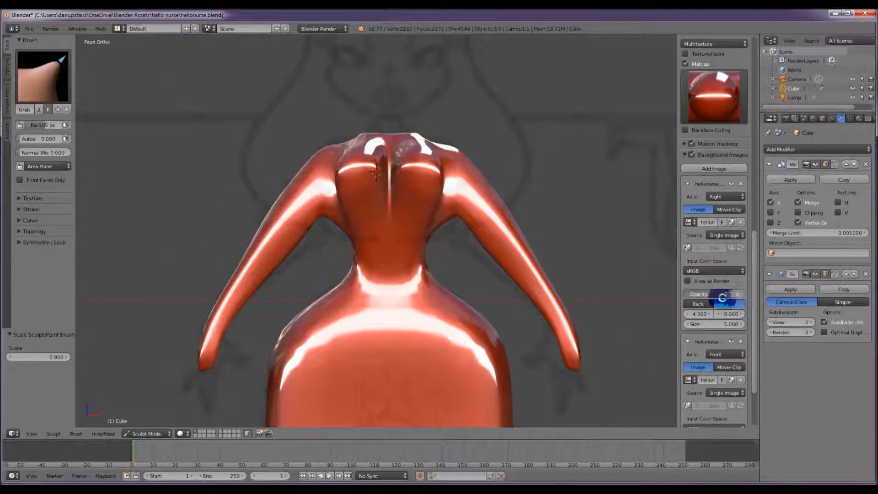
scroll("down", 3)
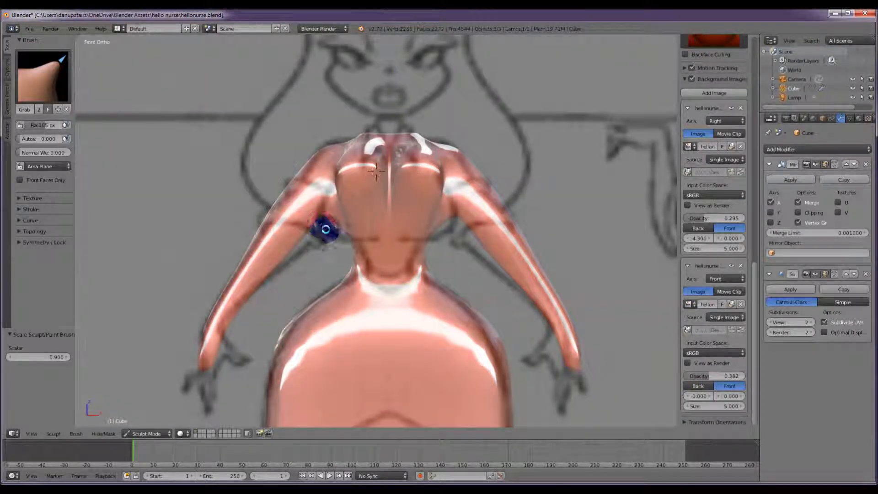
left_click_drag(324, 229, 328, 239)
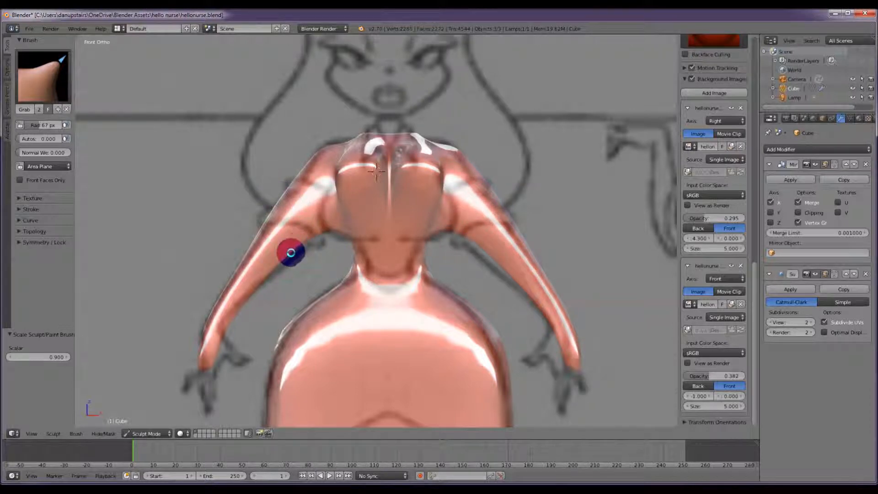
left_click_drag(291, 252, 207, 352)
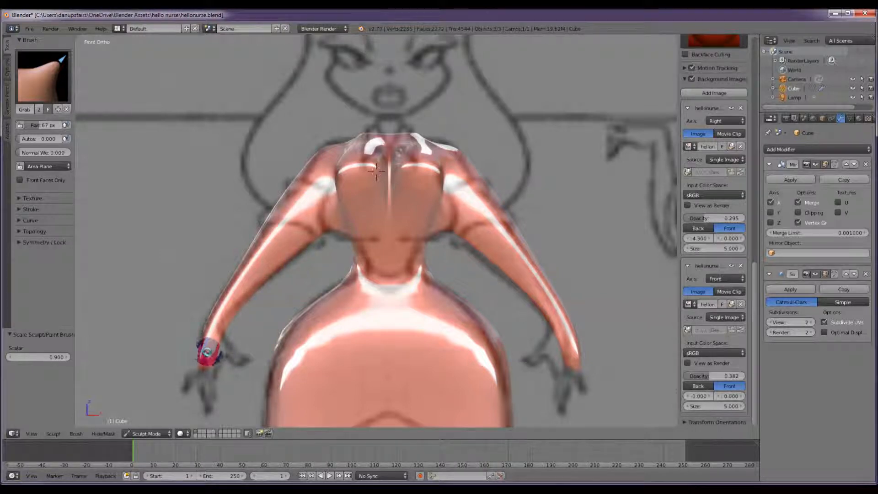
left_click_drag(207, 353, 341, 274)
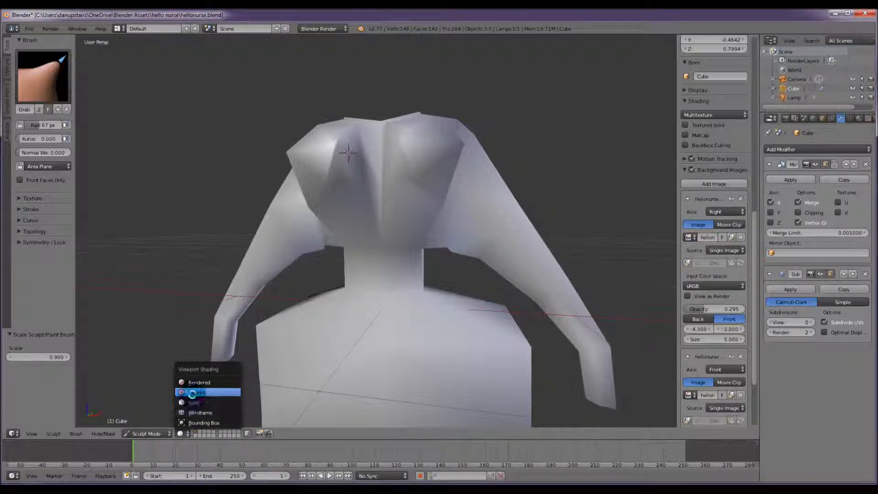
Step: Preview the torso in texture shading and try another viewport shading mode
left_click(199, 383)
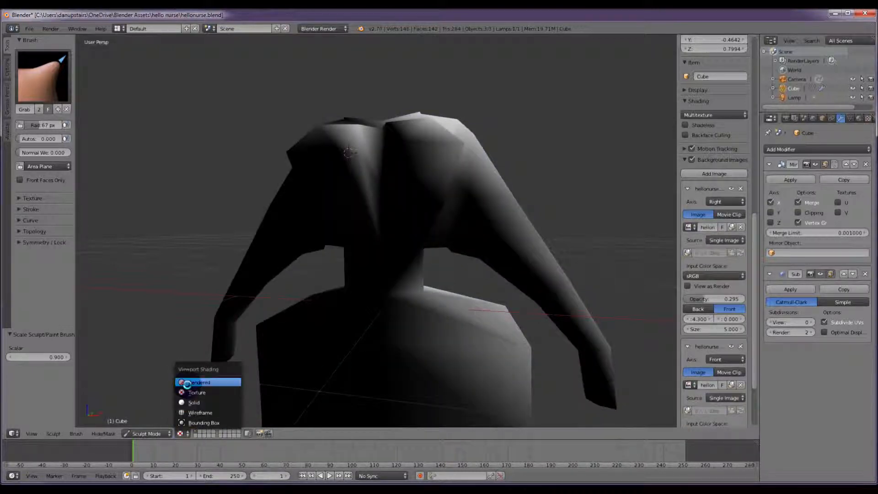
left_click(200, 383)
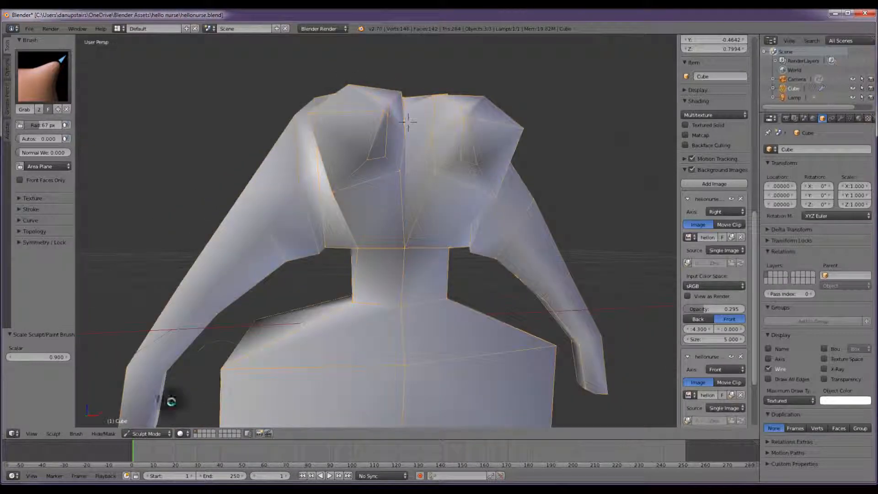
Step: Enter Edit Mode and nudge the selected chest vertices slightly downward
key("Tab")
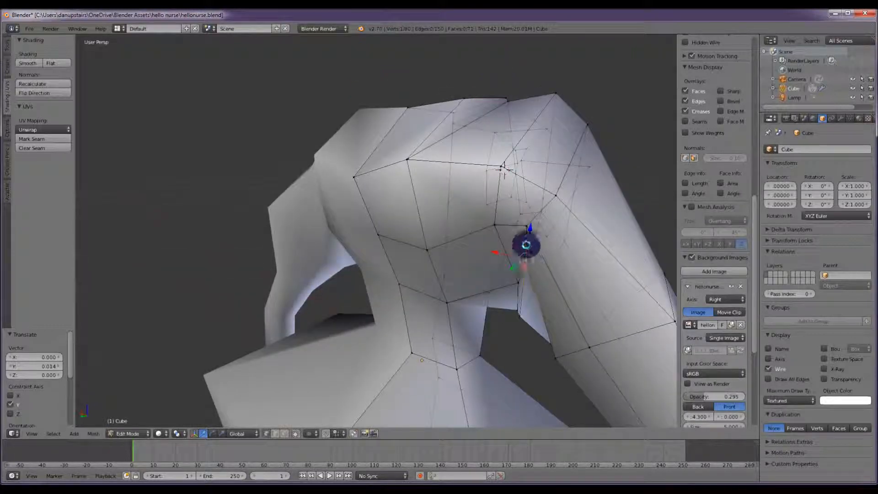
left_click_drag(526, 245, 527, 274)
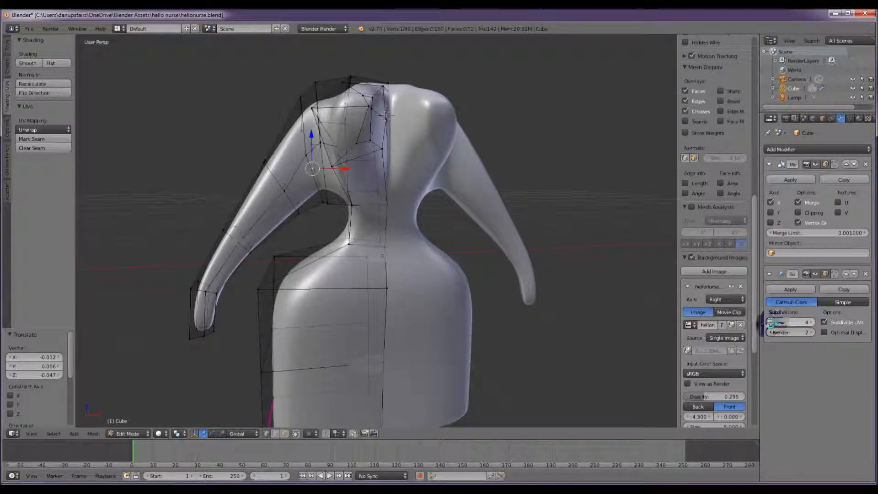
Step: Lower the Subdivision View level, return to Object Mode, then raise View back to 2
left_click(778, 322)
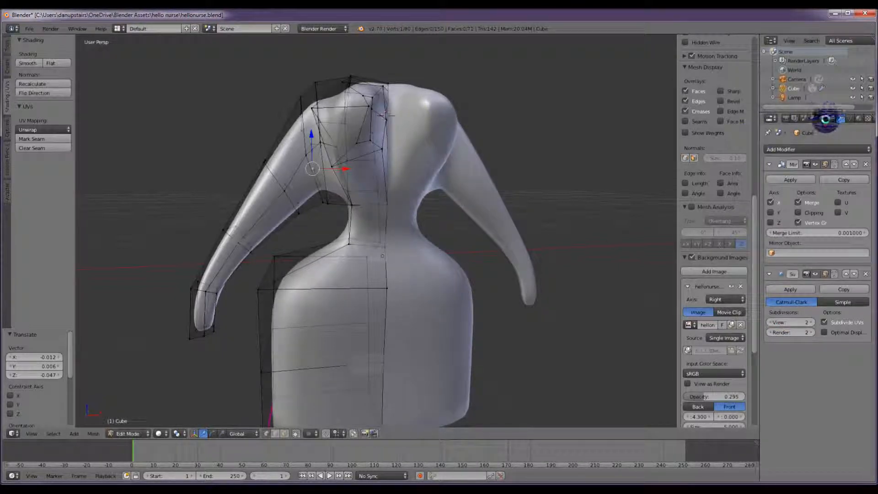
left_click(822, 118)
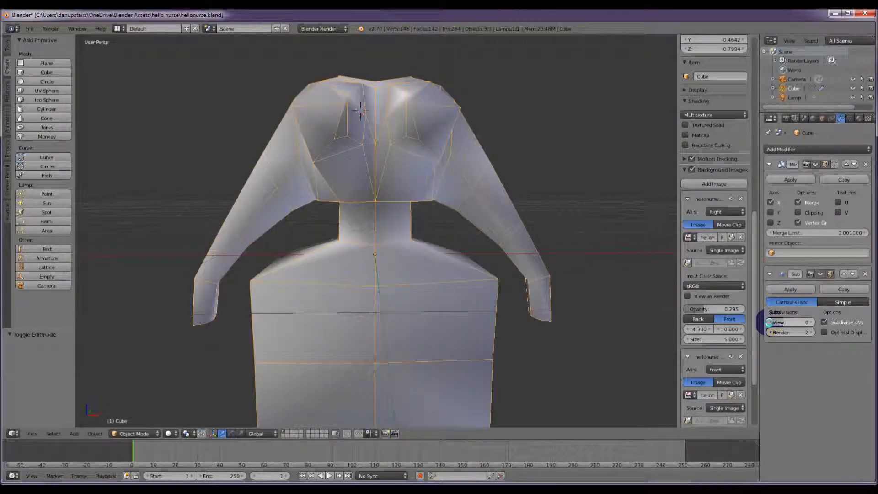
left_click(806, 322)
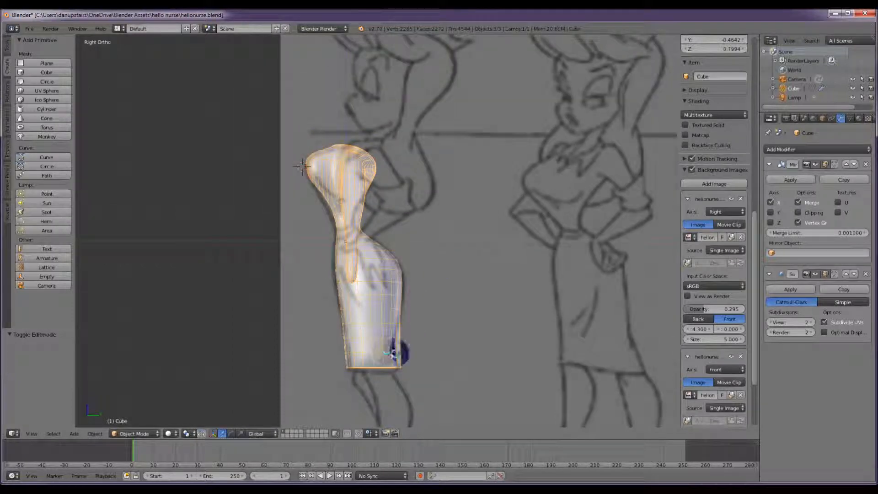
Step: Switch to Sculpt Mode, grab the torso's back to match the side drawing, then view from front
left_click(134, 433)
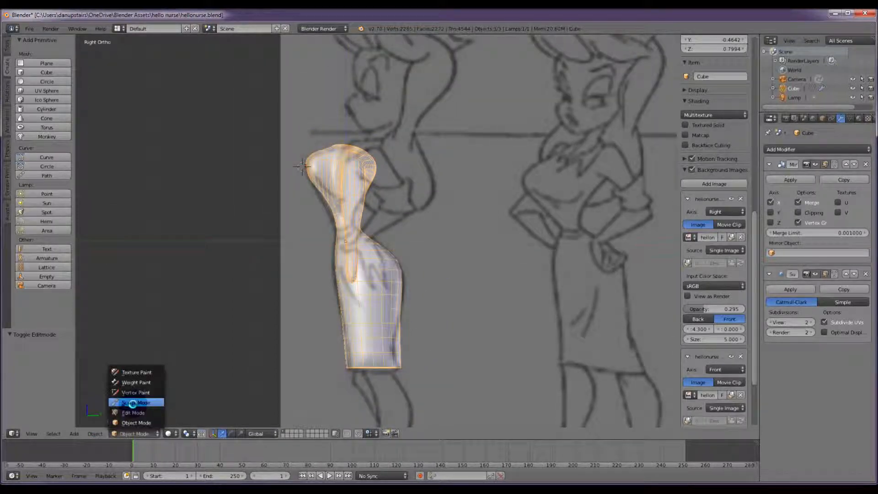
left_click(134, 402)
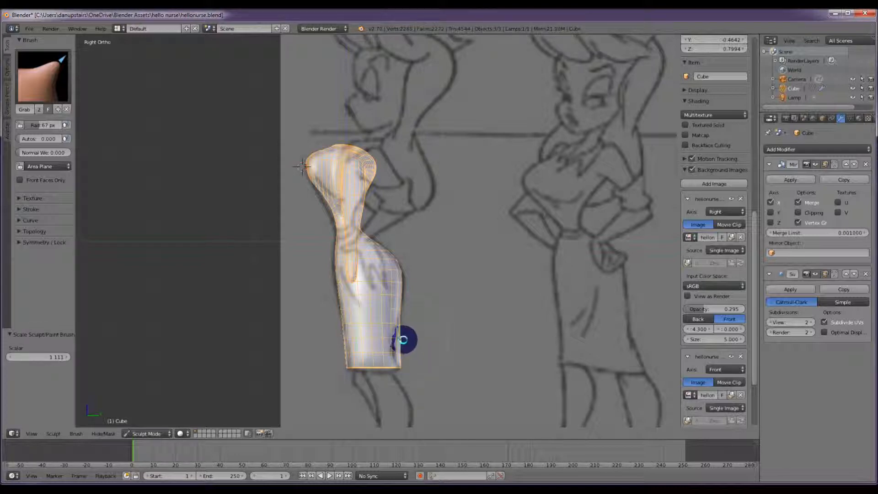
left_click_drag(403, 341, 386, 281)
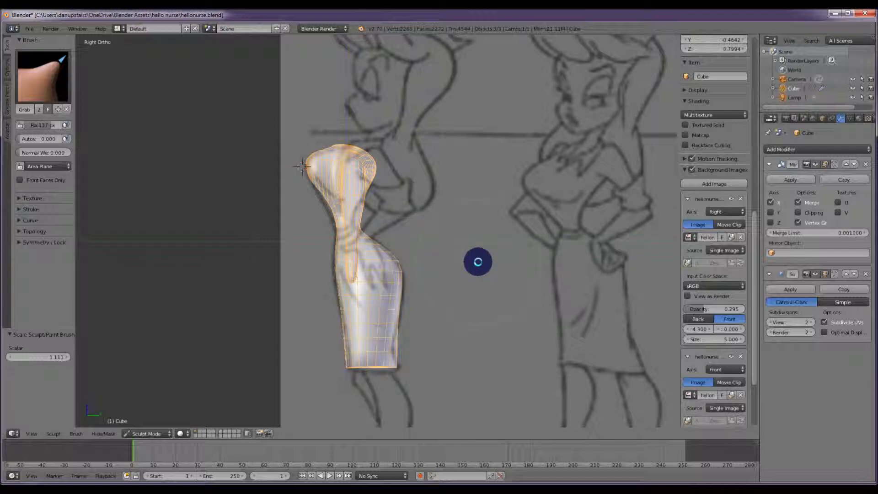
key("KP_1")
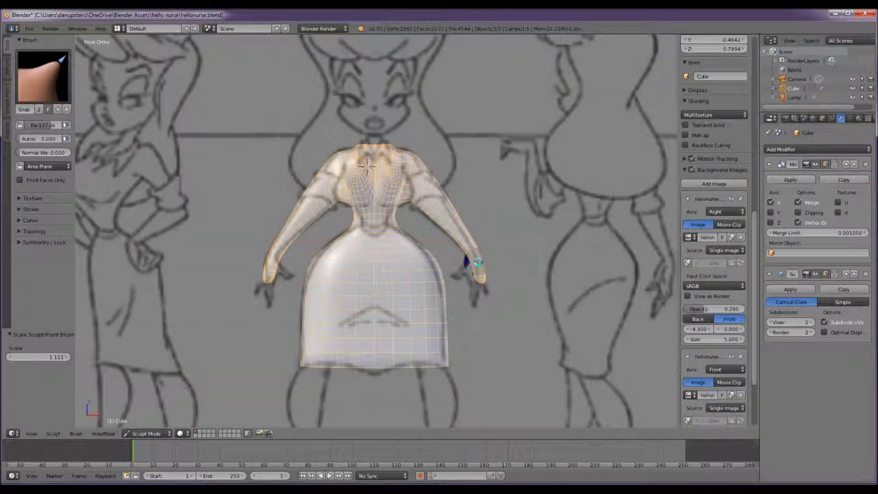